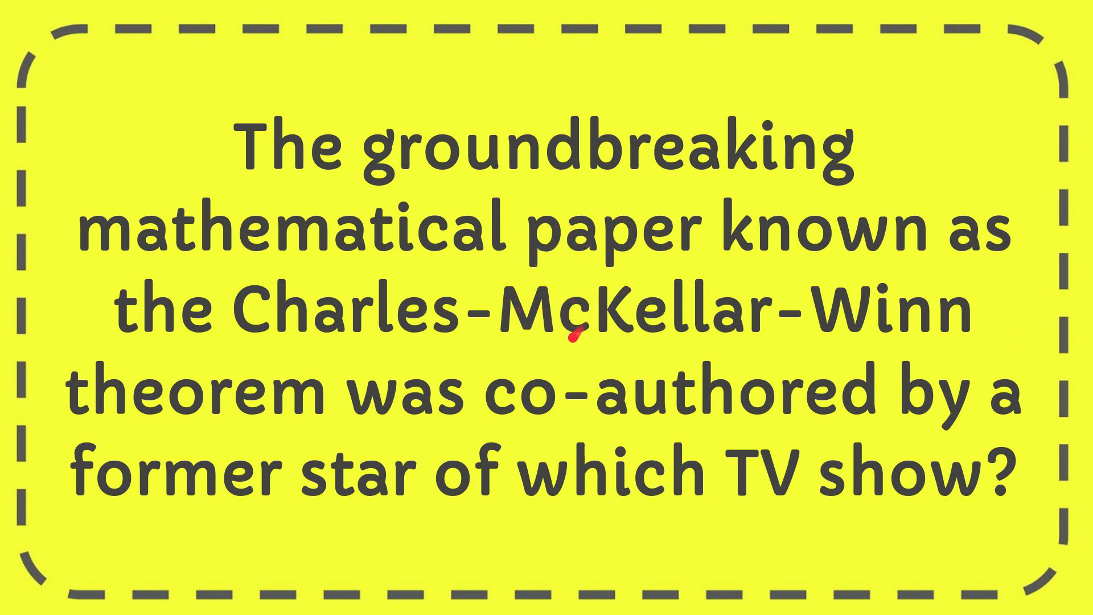
pyautogui.moveTo(669, 377)
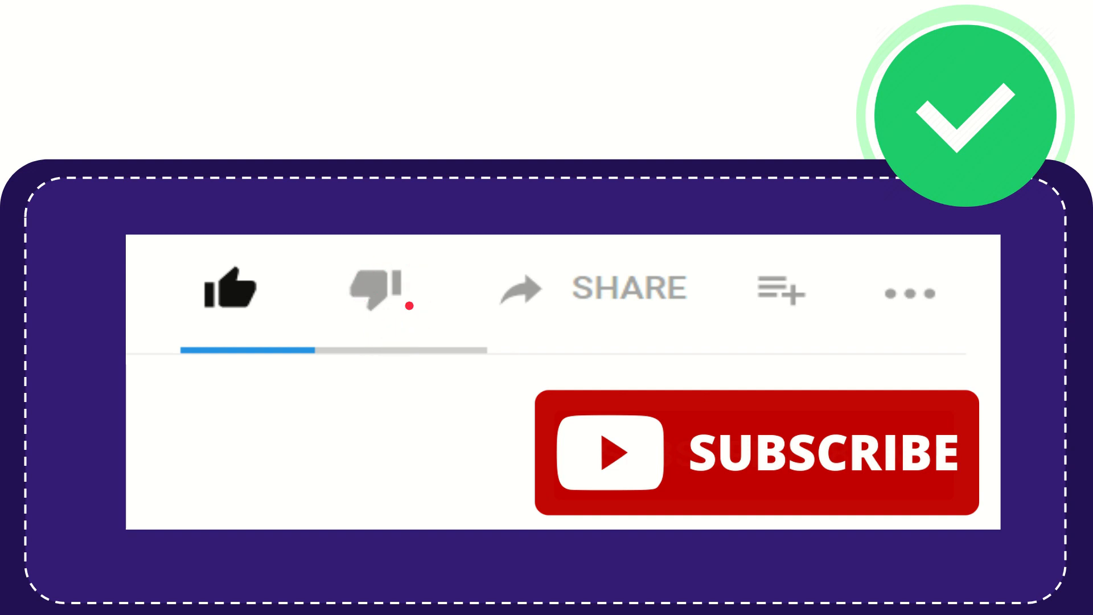
pyautogui.click(373, 289)
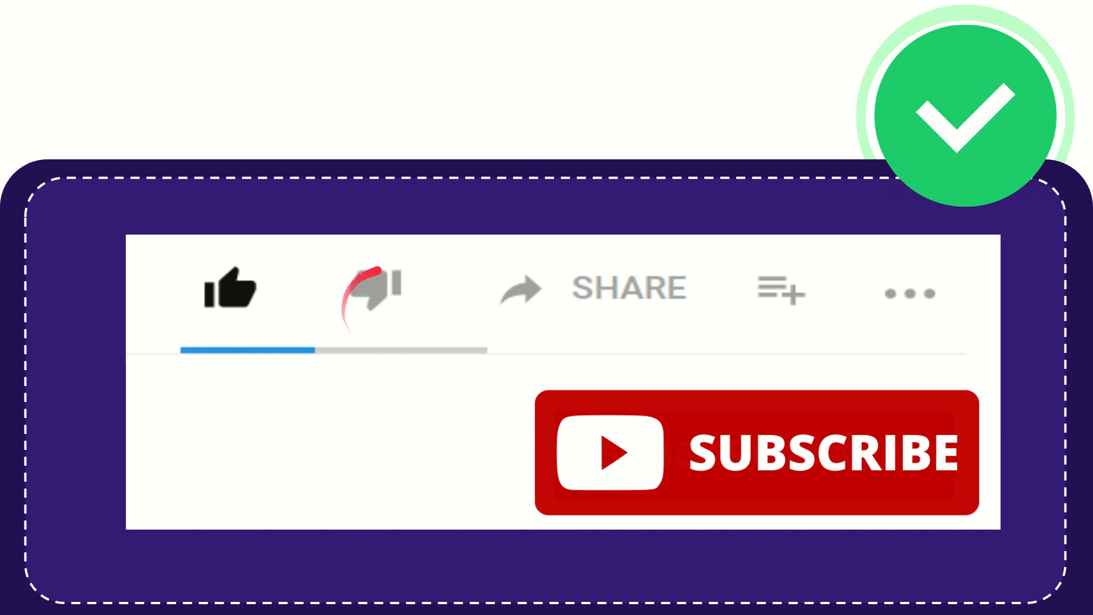